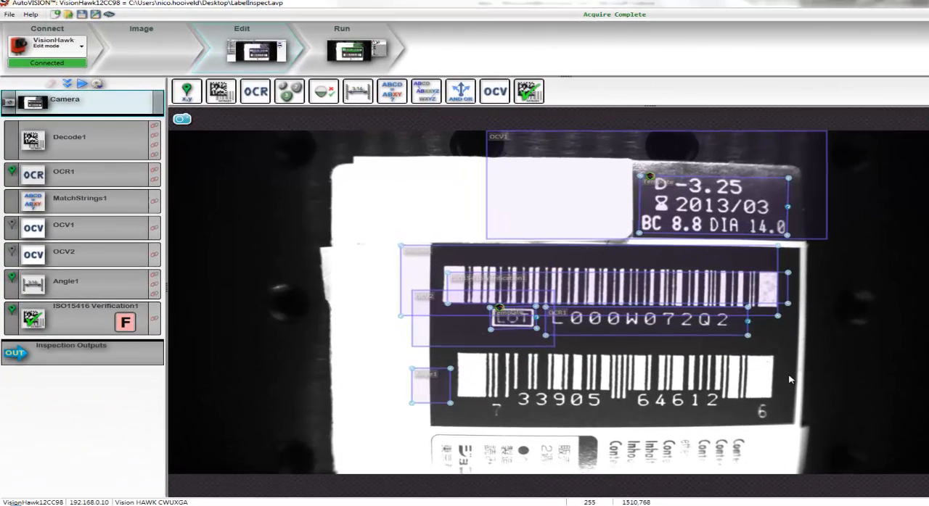
{"action": "mouse_move", "coordinate": [505, 372]}
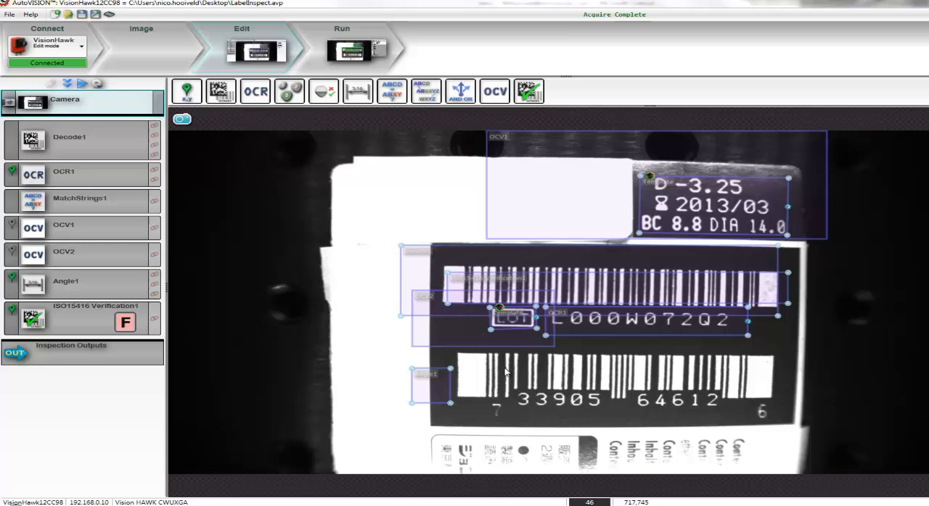
{"action": "mouse_move", "coordinate": [772, 290]}
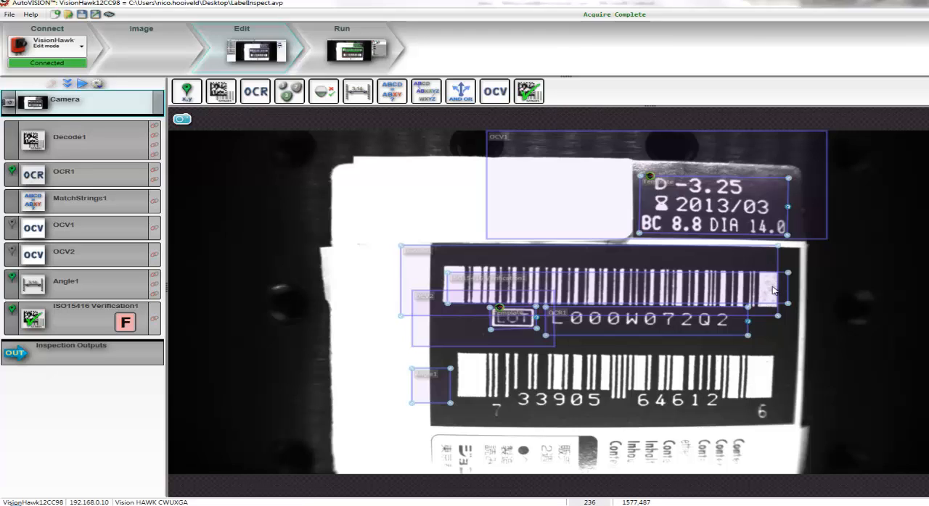
{"action": "mouse_move", "coordinate": [455, 285]}
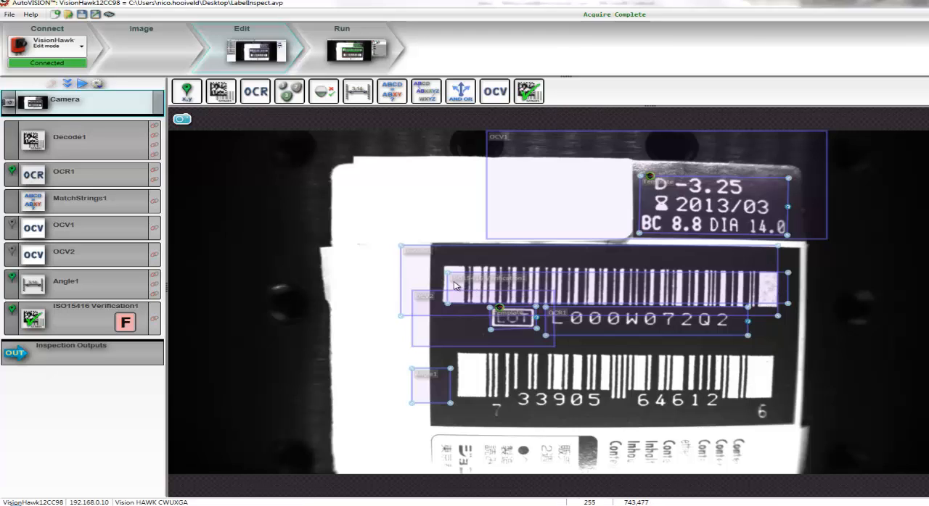
{"action": "mouse_move", "coordinate": [747, 340]}
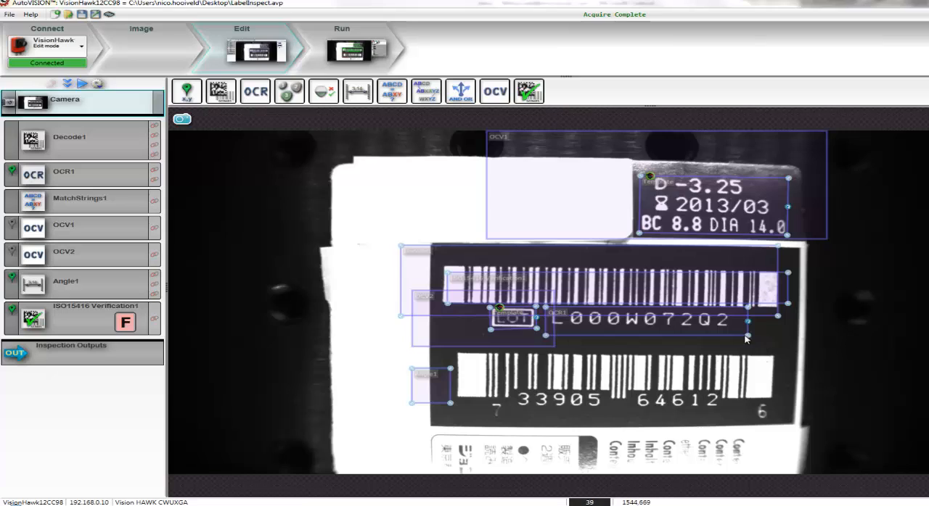
{"action": "mouse_move", "coordinate": [553, 334]}
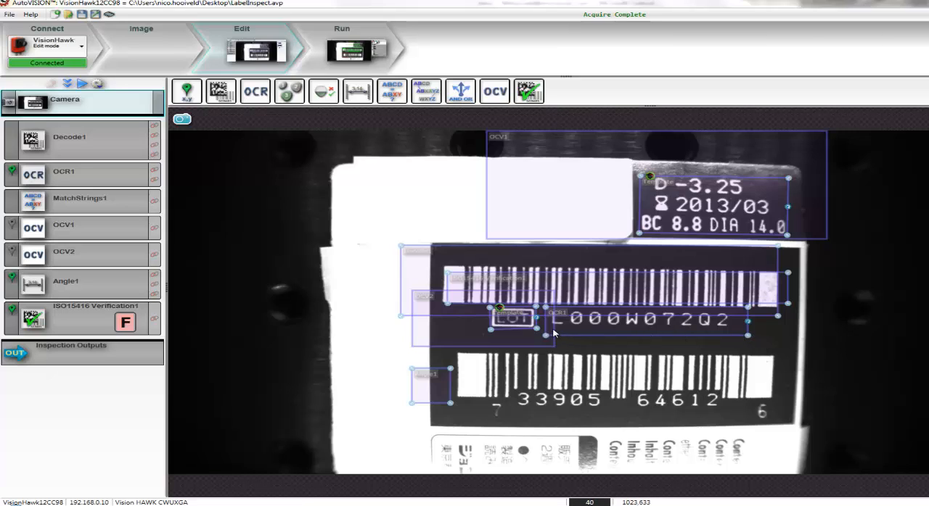
{"action": "mouse_move", "coordinate": [508, 331]}
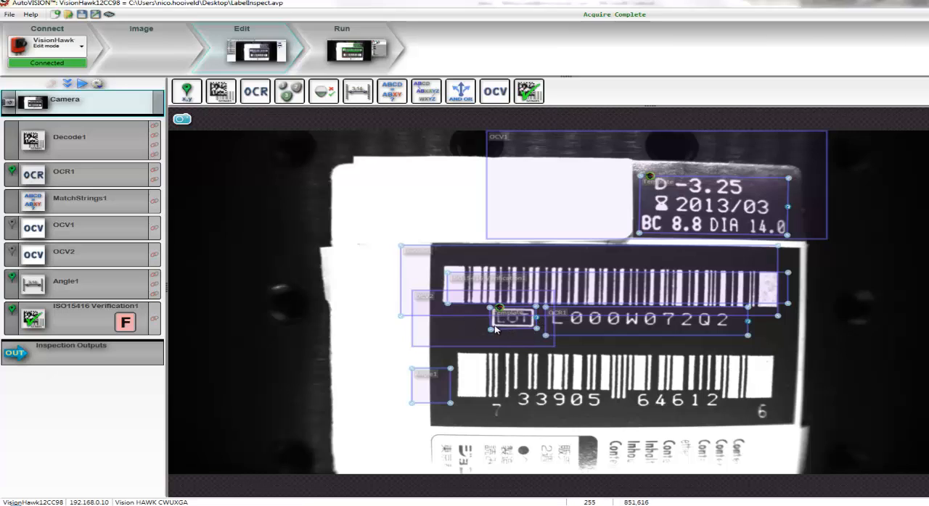
{"action": "mouse_move", "coordinate": [677, 198]}
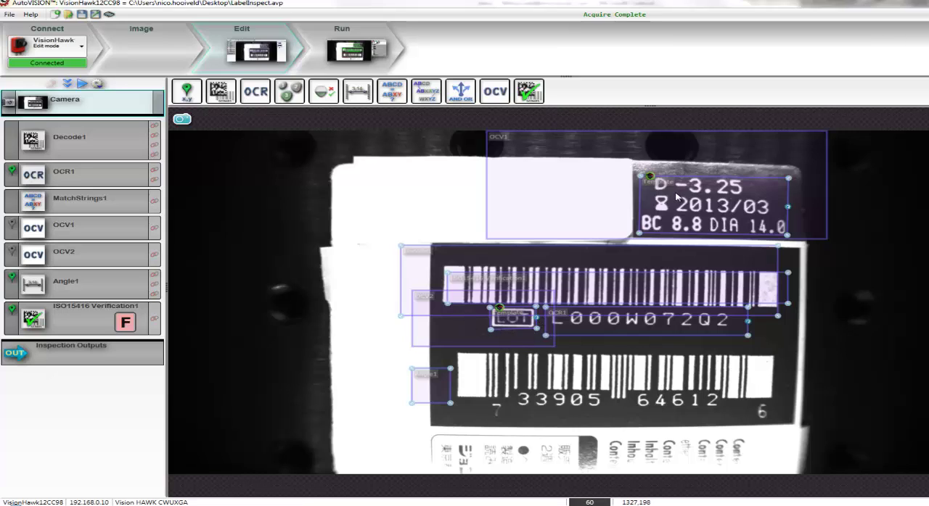
{"action": "mouse_move", "coordinate": [656, 190]}
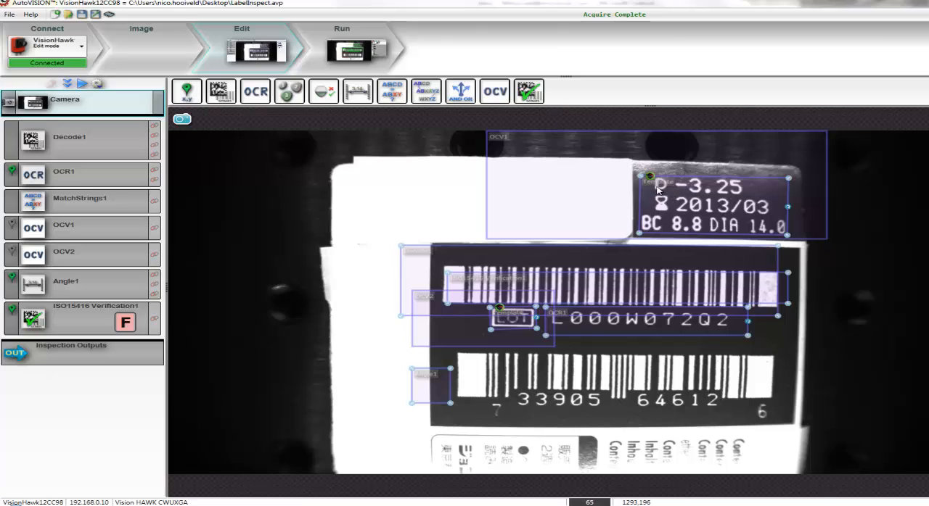
{"action": "mouse_move", "coordinate": [649, 214]}
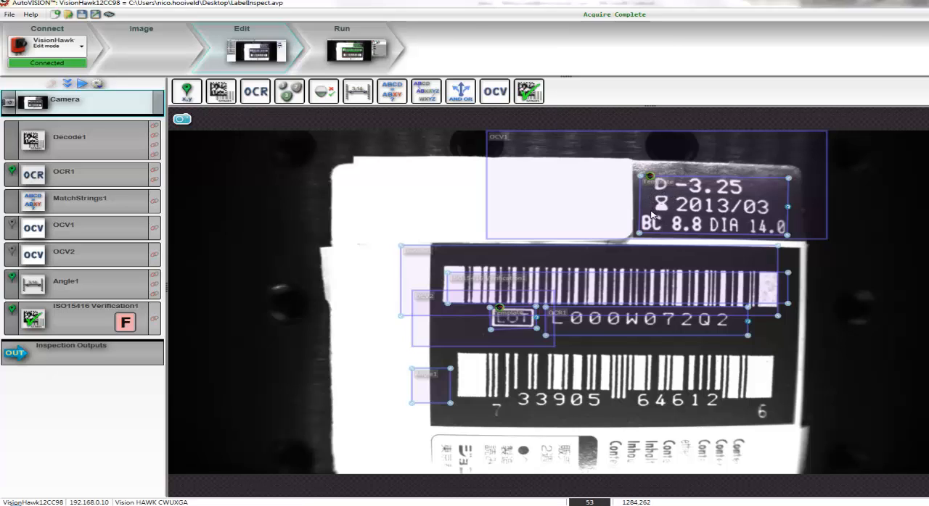
{"action": "mouse_move", "coordinate": [772, 213]}
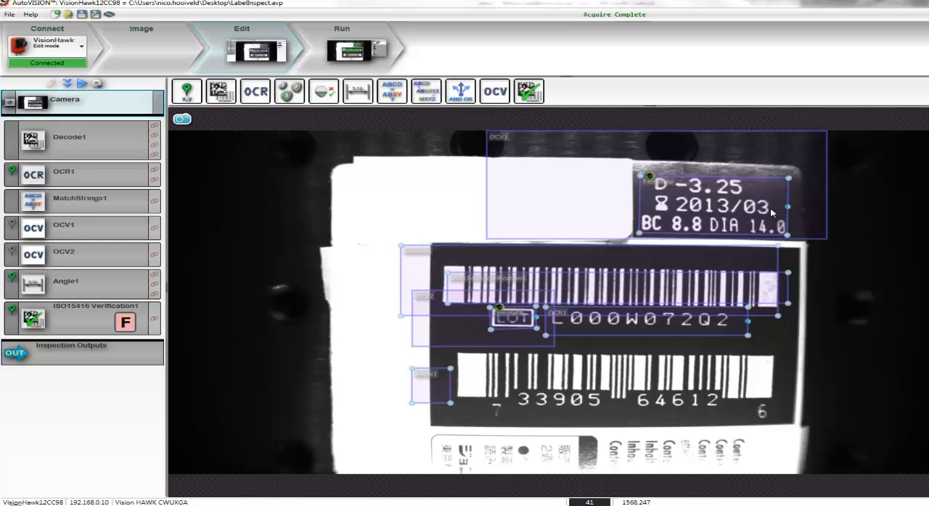
{"action": "mouse_move", "coordinate": [113, 71]}
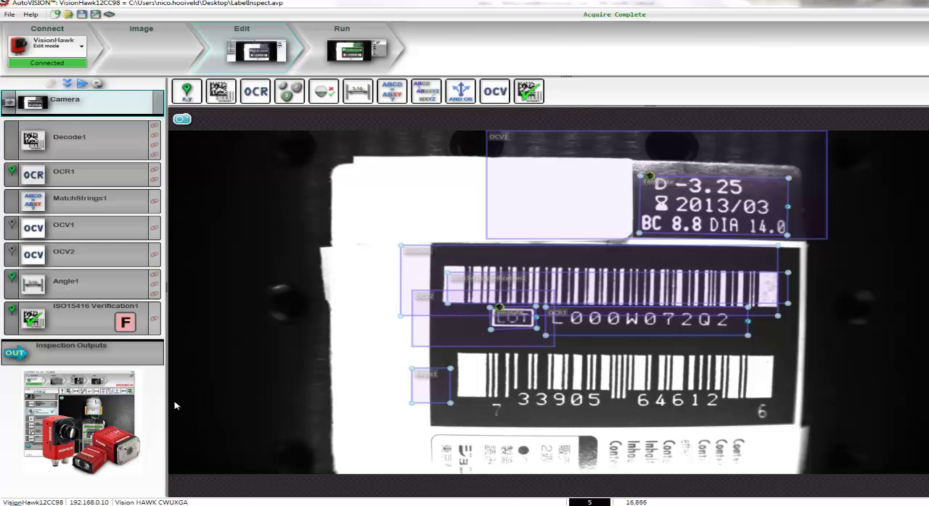
{"action": "mouse_move", "coordinate": [222, 141]}
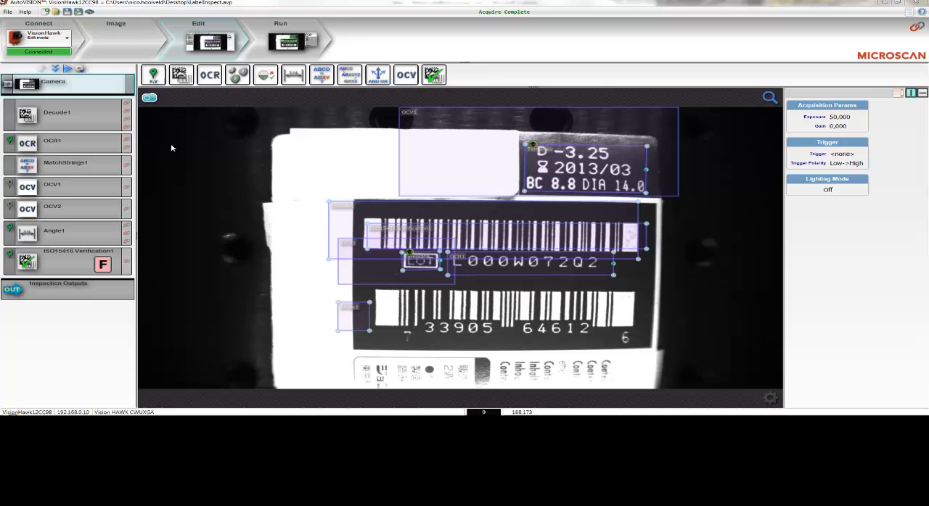
Select the Camera item to show exposure 50,000, gain 0, no trigger and lighting off
{"action": "left_click", "coordinate": [149, 97]}
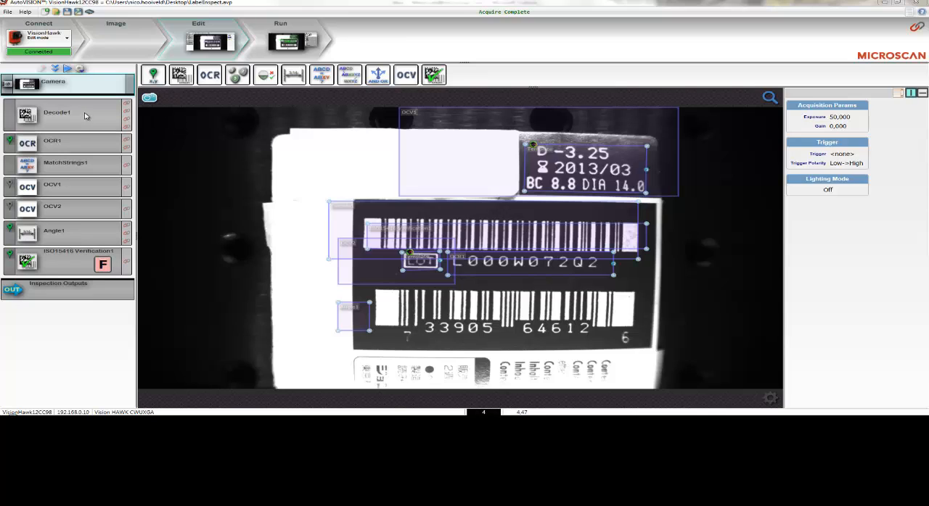
Show Decode1's symbology types, match string and GS1 settings, reading L000W072Q2
{"action": "left_click", "coordinate": [57, 114]}
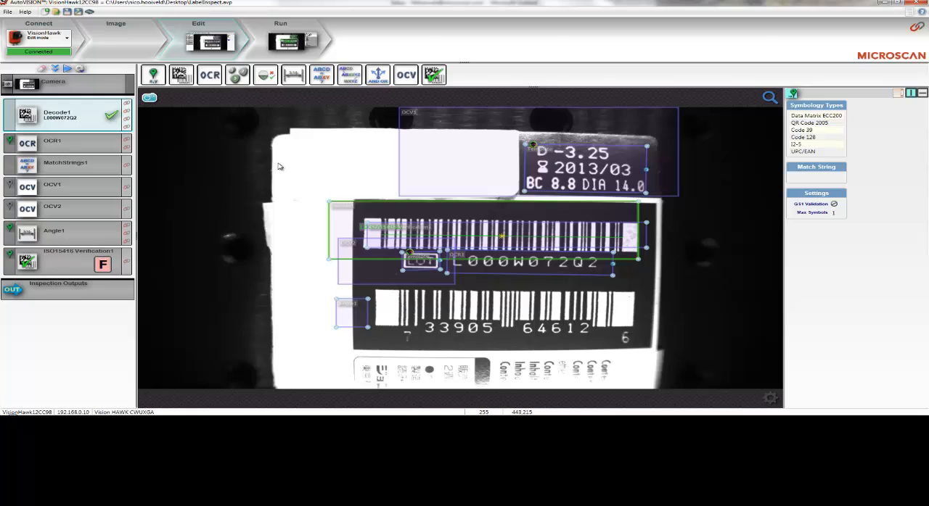
{"action": "mouse_move", "coordinate": [377, 238]}
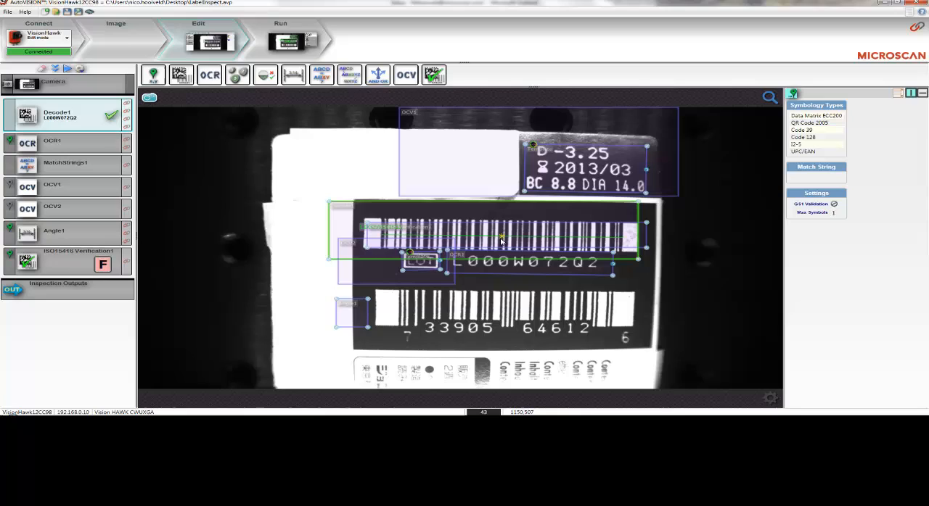
{"action": "mouse_move", "coordinate": [154, 145]}
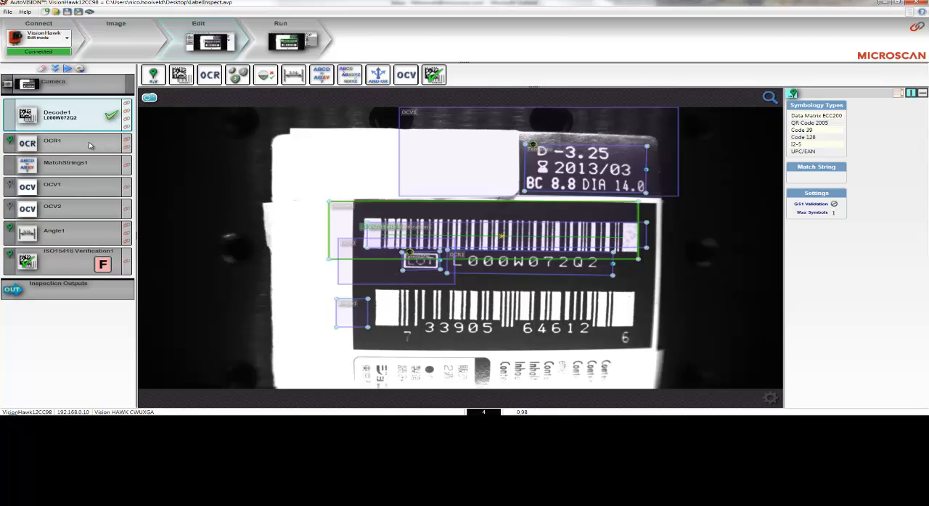
Show OCR1's font selection, 0.500 confidence and character settings, reading L000W072Q2
{"action": "left_click", "coordinate": [53, 143]}
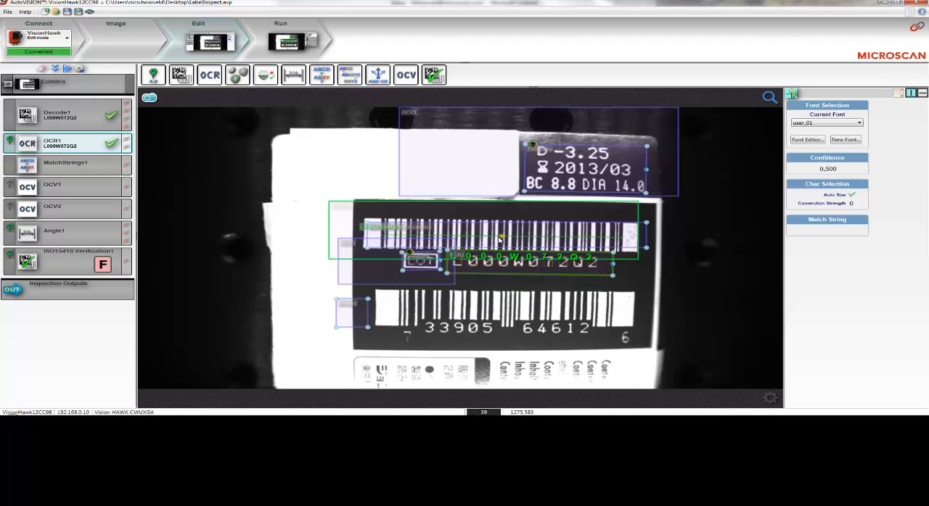
{"action": "mouse_move", "coordinate": [454, 270]}
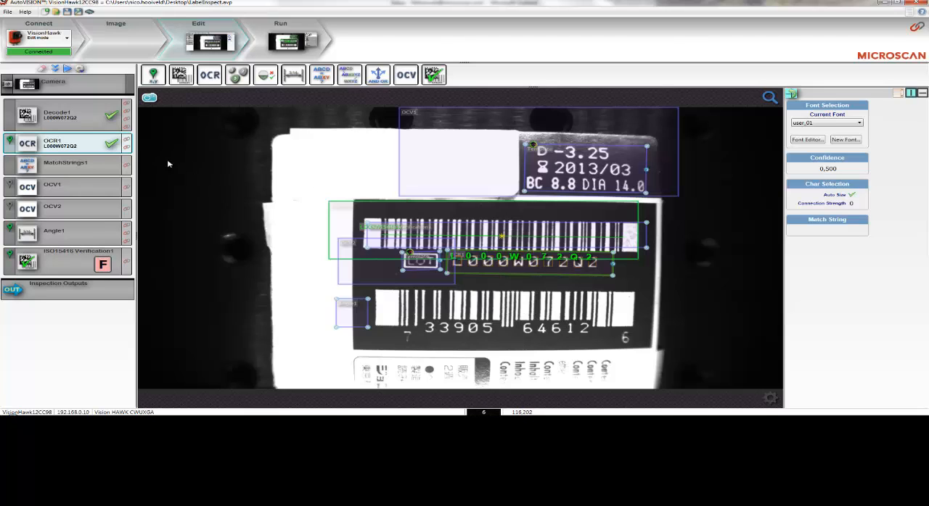
{"action": "mouse_move", "coordinate": [363, 225]}
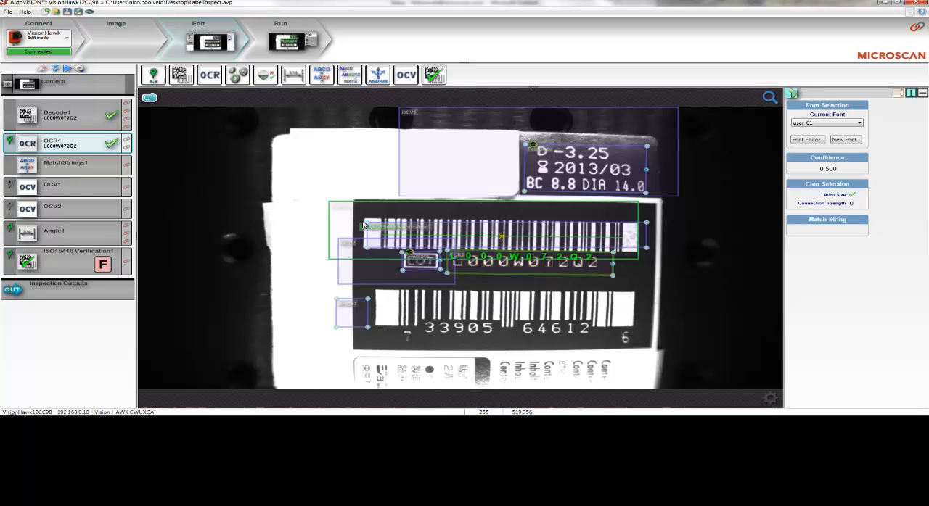
{"action": "mouse_move", "coordinate": [502, 253]}
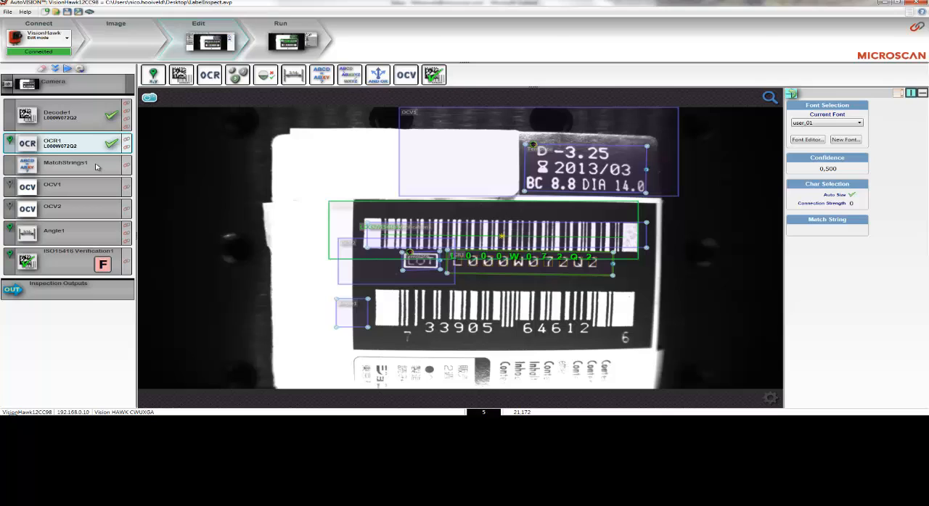
Show MatchStrings1 comparing Decode1.Text with OCR1.OutStr, both L000W072Q2, passing
{"action": "left_click", "coordinate": [66, 165]}
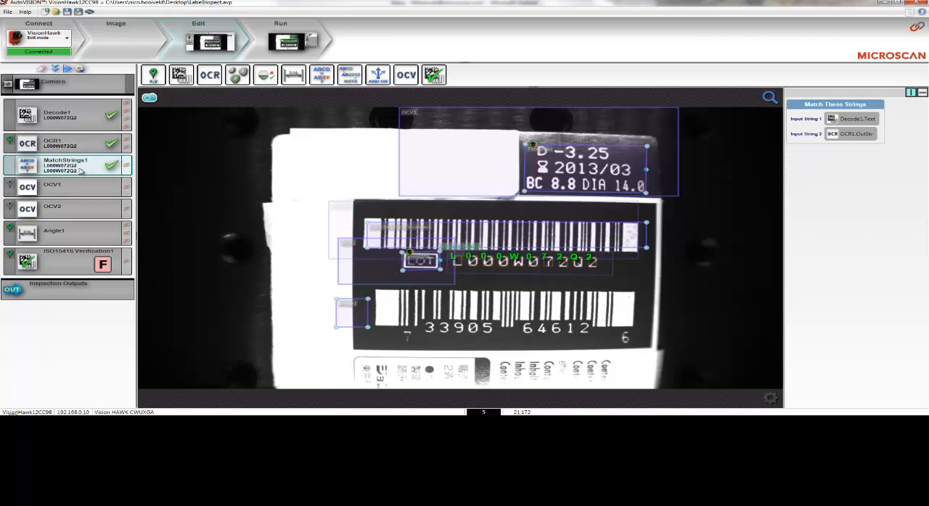
{"action": "mouse_move", "coordinate": [82, 168]}
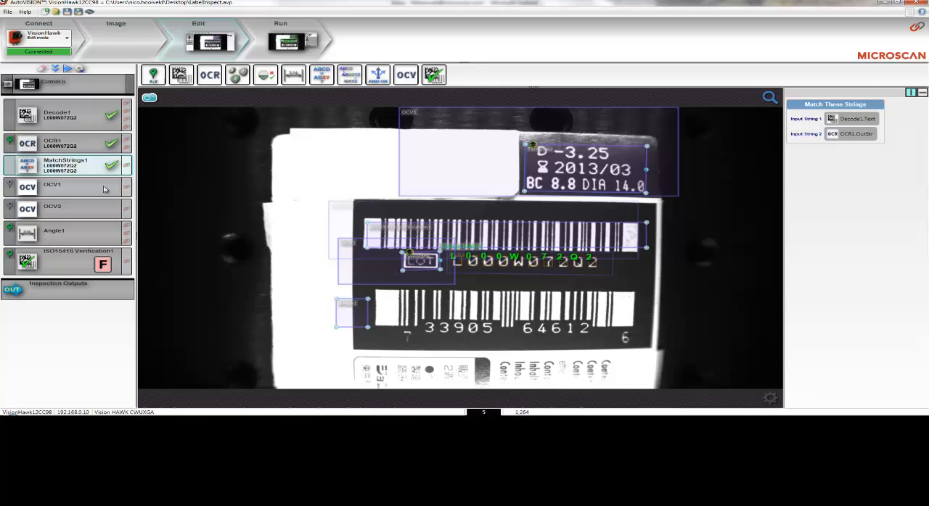
Show OCV1's defect detection, filtering and polarity settings for the printed label text
{"action": "left_click", "coordinate": [66, 187]}
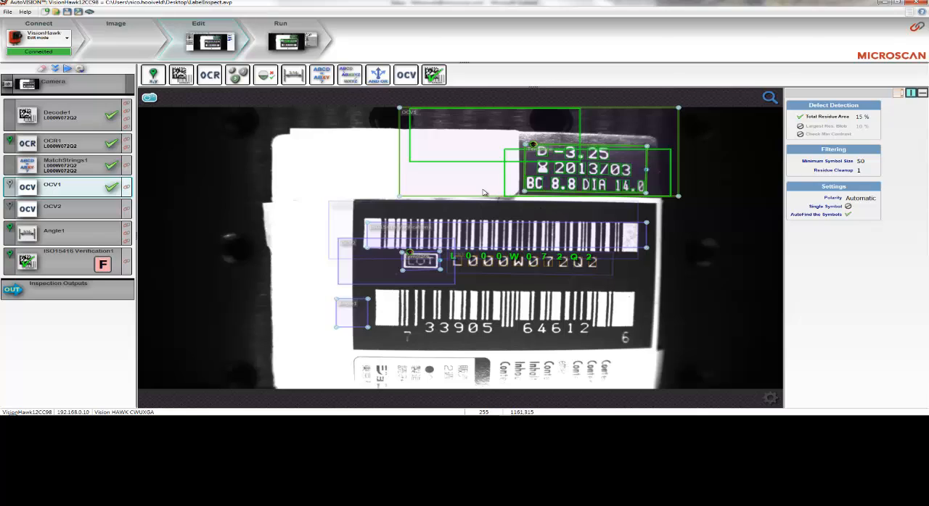
{"action": "mouse_move", "coordinate": [448, 187]}
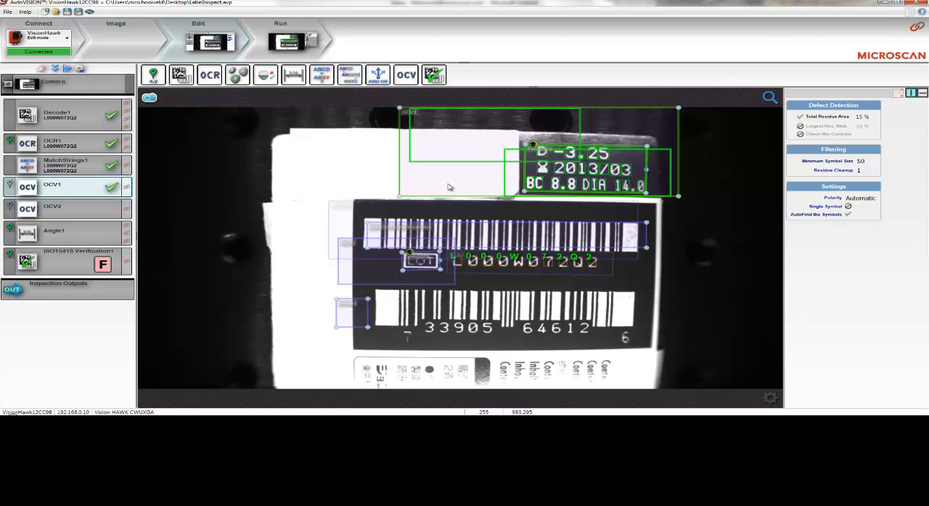
{"action": "mouse_move", "coordinate": [497, 185]}
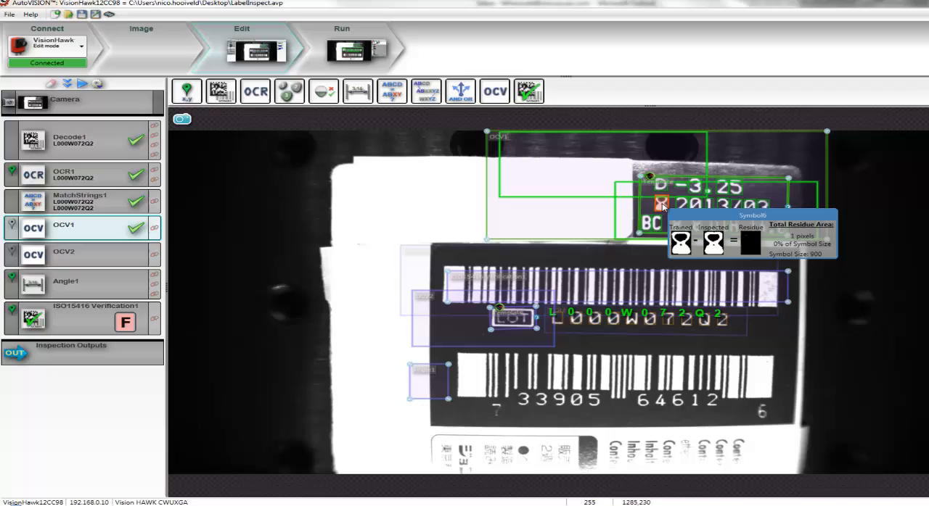
{"action": "mouse_move", "coordinate": [659, 209]}
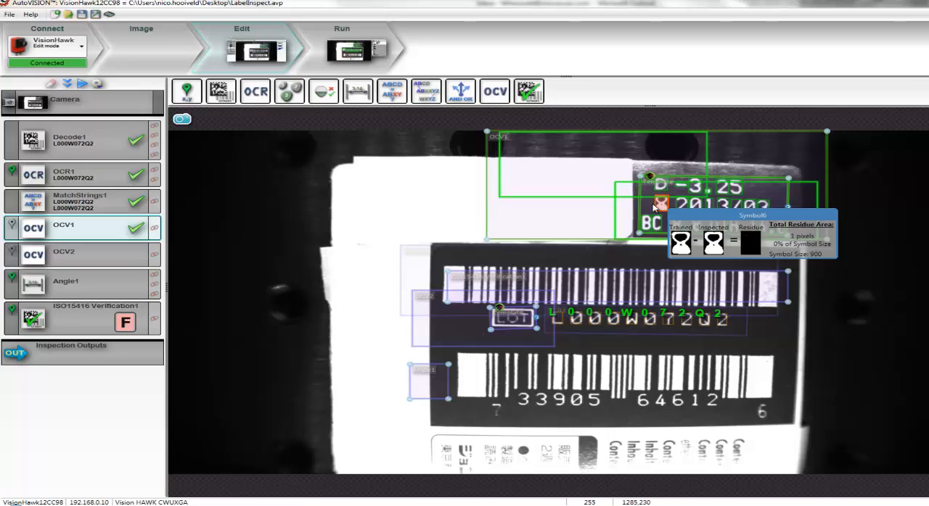
{"action": "mouse_move", "coordinate": [700, 216]}
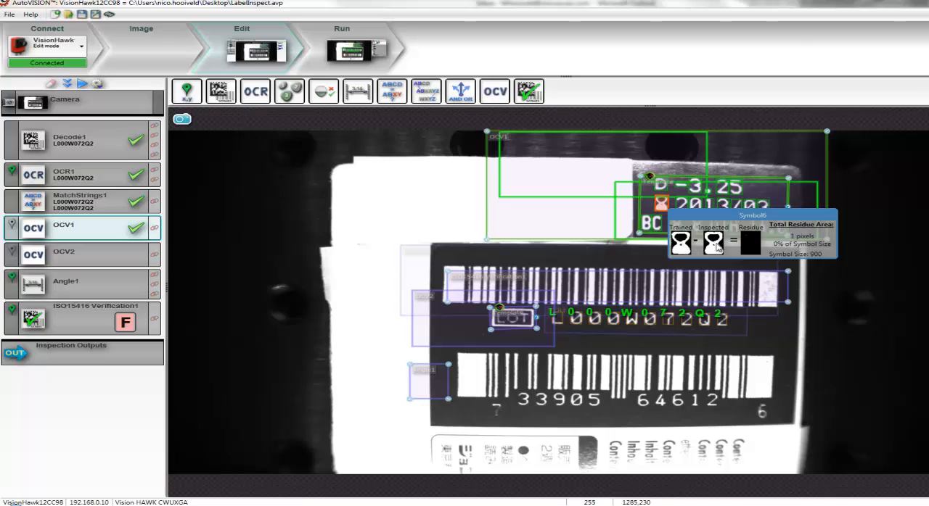
{"action": "mouse_move", "coordinate": [713, 246]}
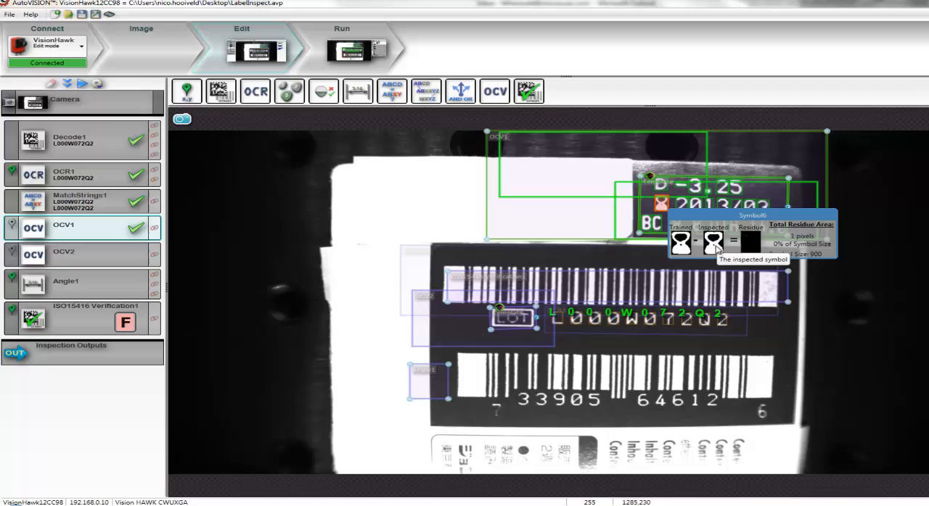
{"action": "mouse_move", "coordinate": [750, 244]}
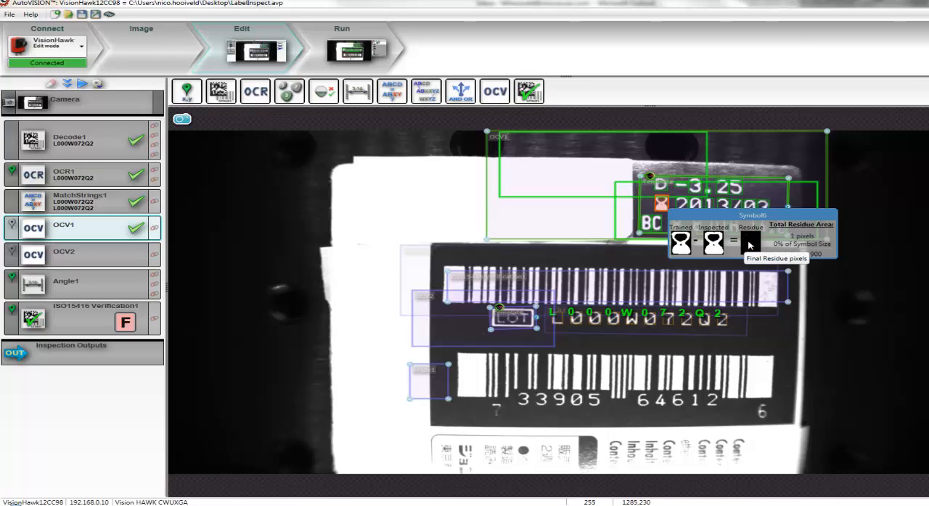
{"action": "mouse_move", "coordinate": [760, 238]}
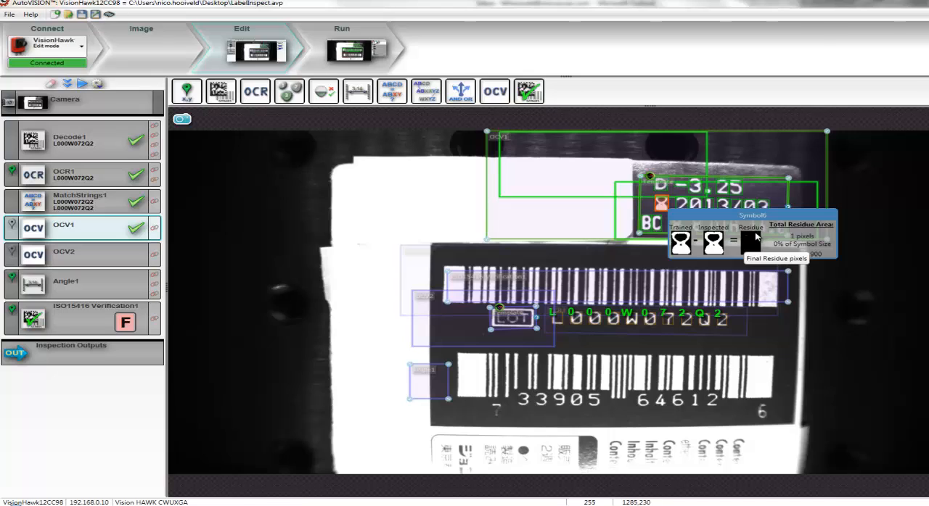
{"action": "mouse_move", "coordinate": [755, 236]}
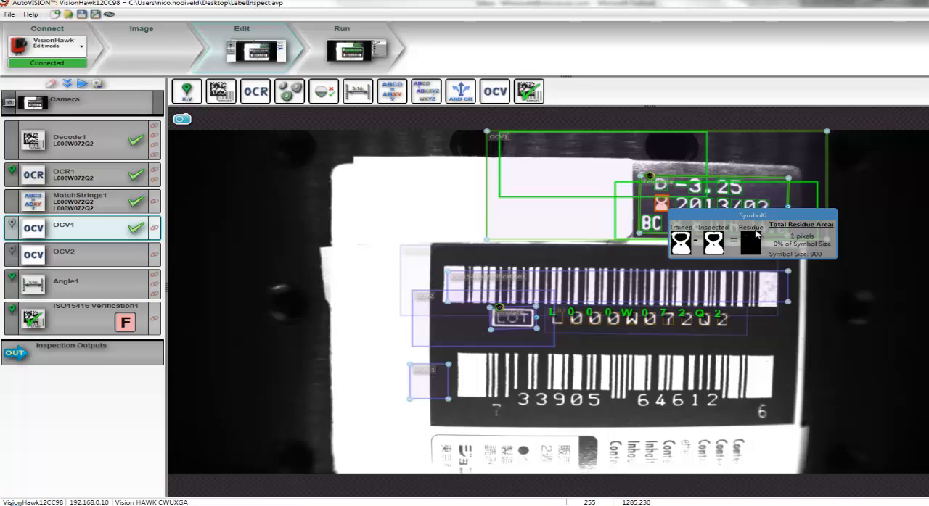
{"action": "mouse_move", "coordinate": [863, 263]}
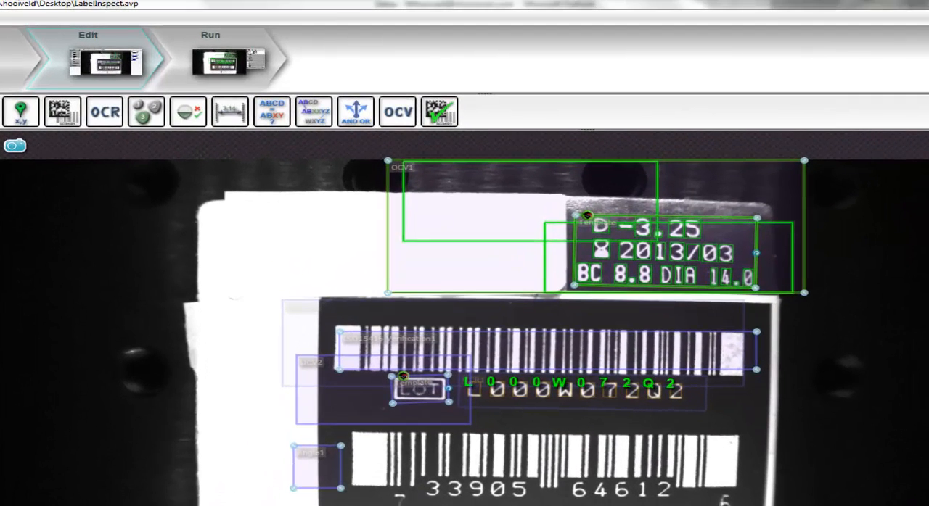
Select the OCV2 check region around the LOT mark beside the lot number
{"action": "left_click", "coordinate": [417, 388]}
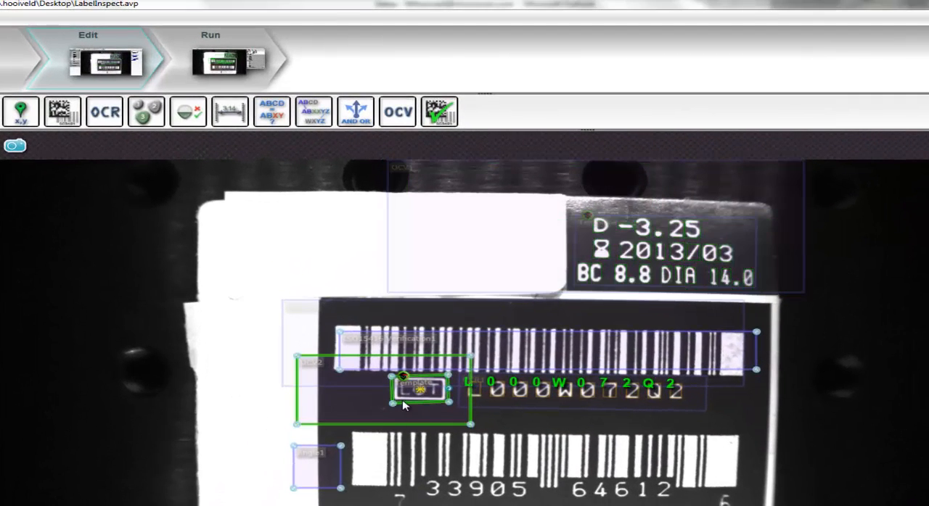
{"action": "mouse_move", "coordinate": [472, 390]}
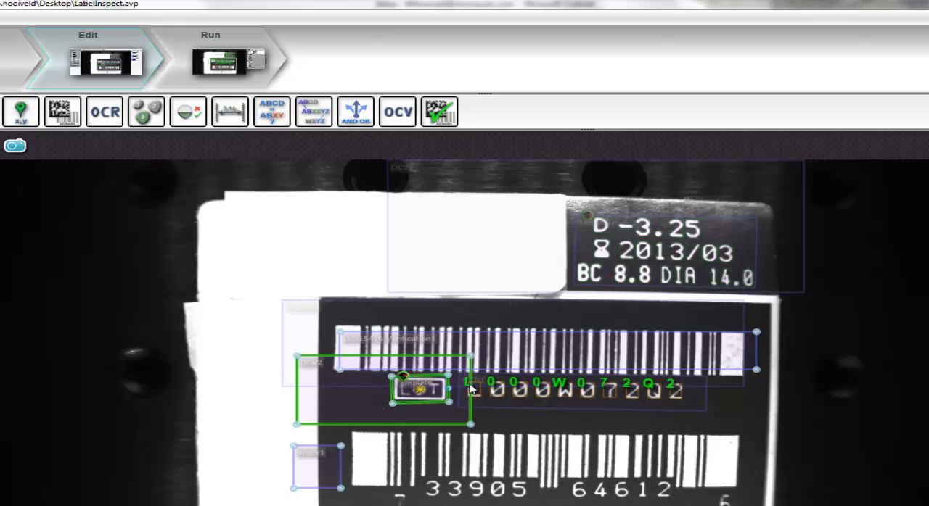
{"action": "mouse_move", "coordinate": [367, 410]}
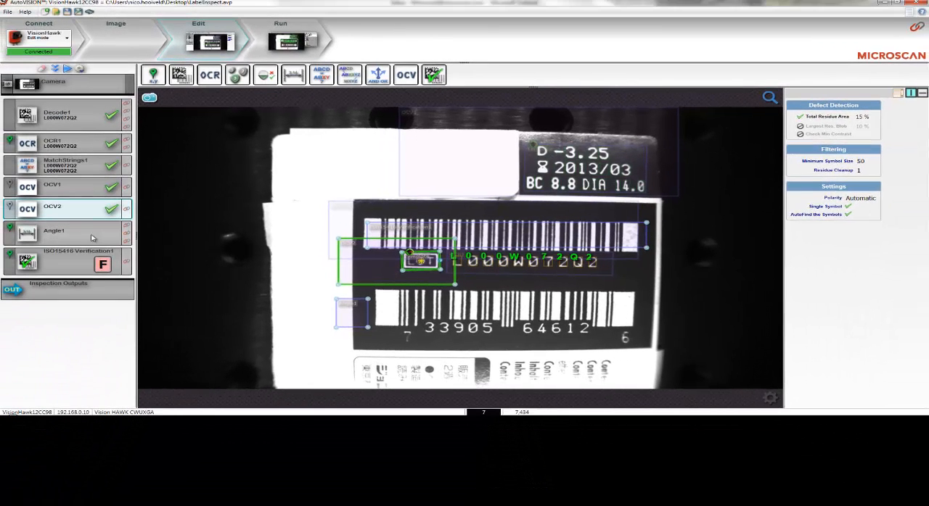
Show Angle1 measuring 89.662° against 90.000 nominal with ±5 tolerance
{"action": "left_click", "coordinate": [65, 233]}
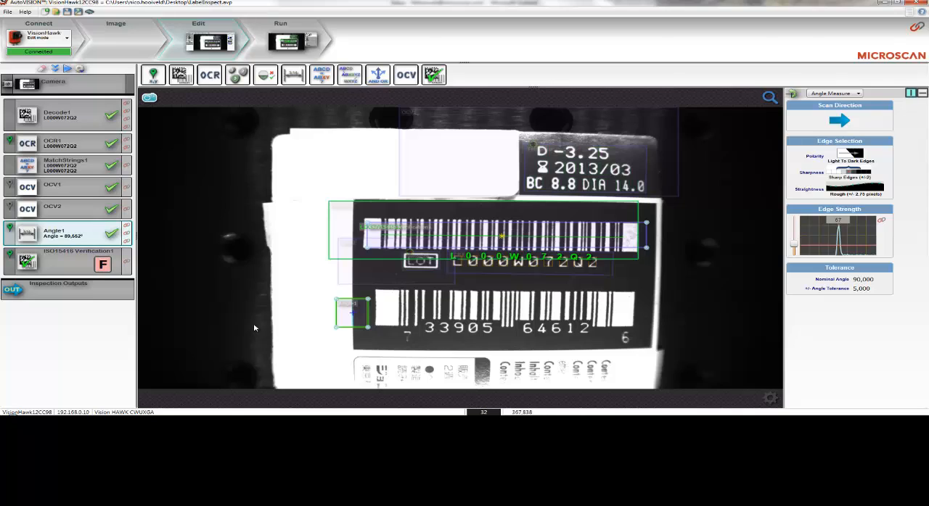
{"action": "mouse_move", "coordinate": [350, 347]}
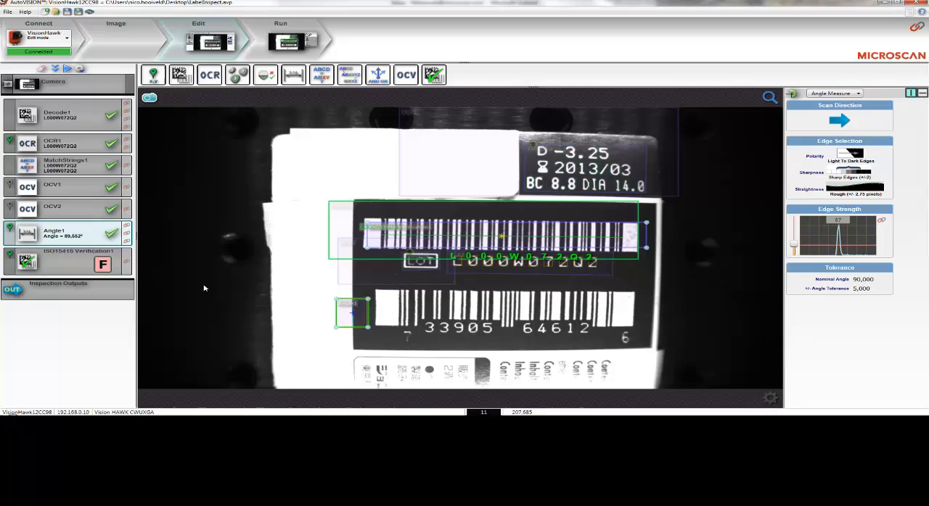
{"action": "mouse_move", "coordinate": [508, 225]}
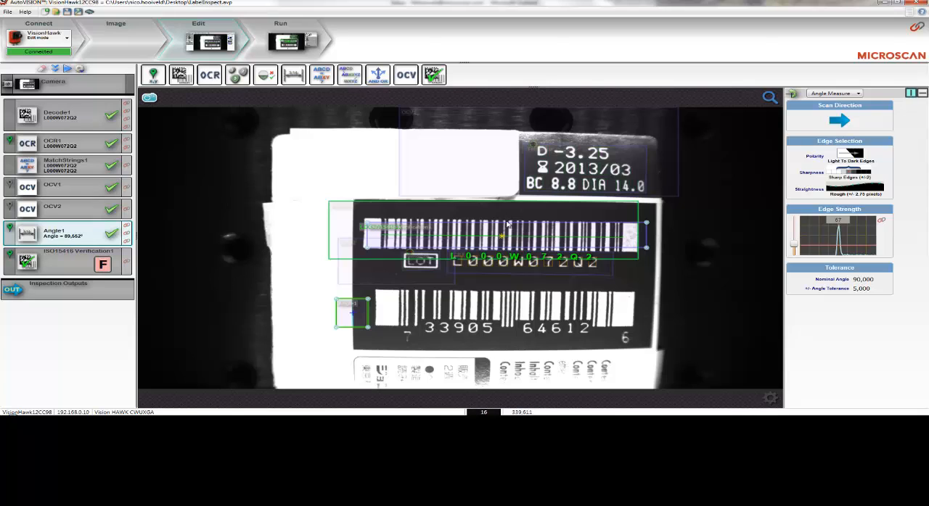
{"action": "mouse_move", "coordinate": [307, 298]}
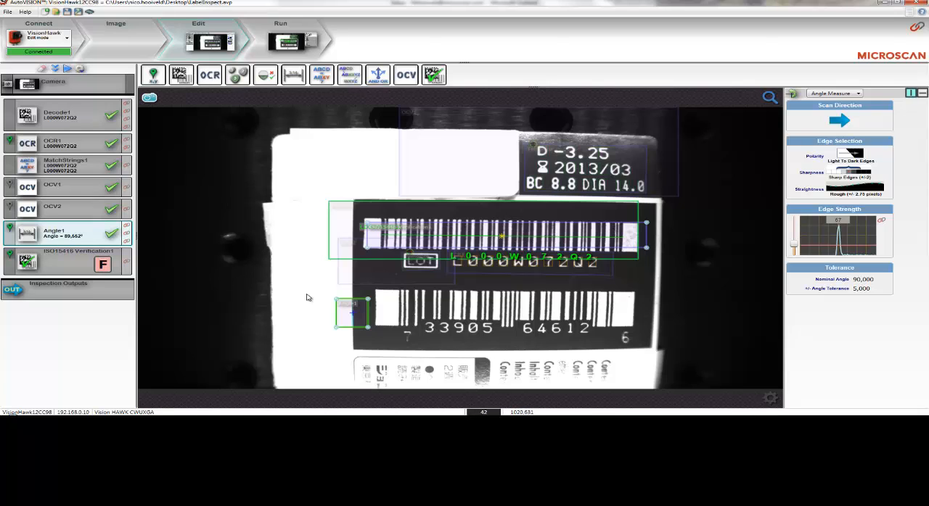
Review the ISO15416 Verification Report grading the top barcode F (0.0), then close it
{"action": "left_click", "coordinate": [66, 261]}
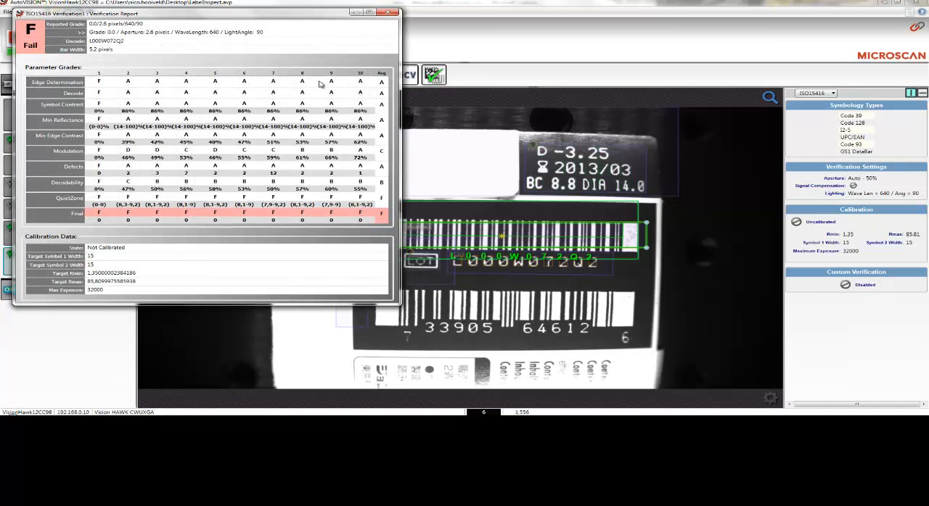
{"action": "mouse_move", "coordinate": [97, 93]}
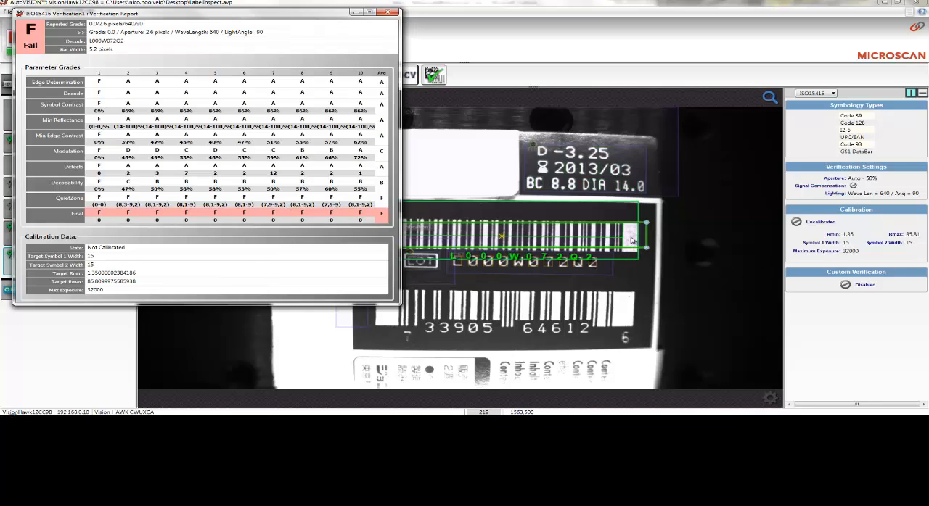
{"action": "mouse_move", "coordinate": [428, 242]}
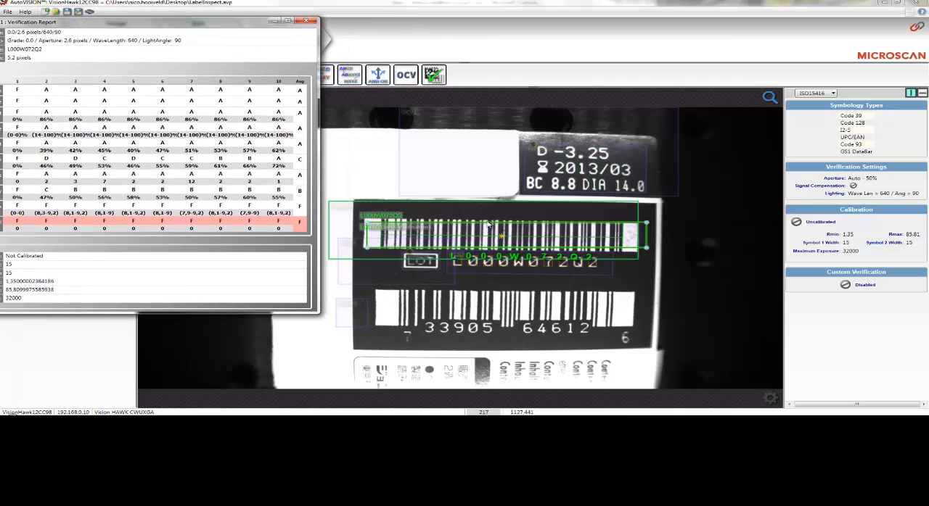
{"action": "mouse_move", "coordinate": [515, 227]}
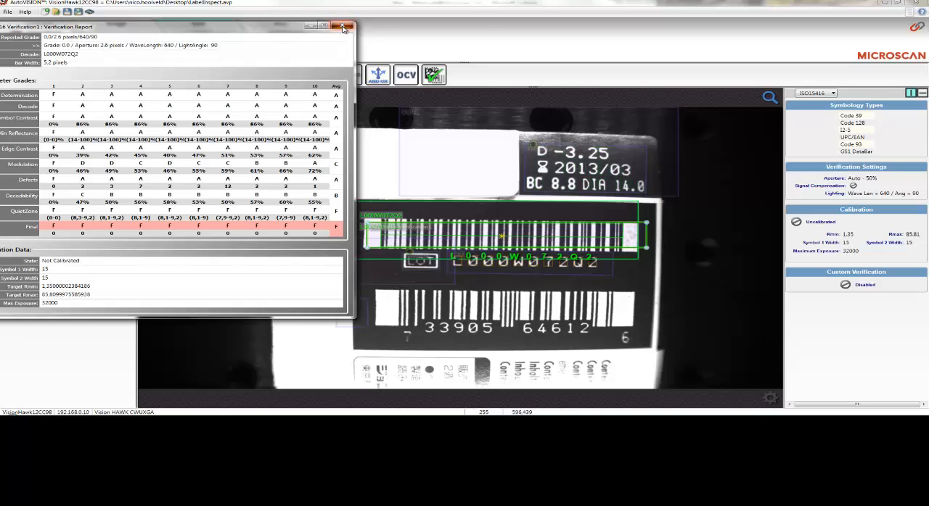
{"action": "left_click", "coordinate": [342, 27]}
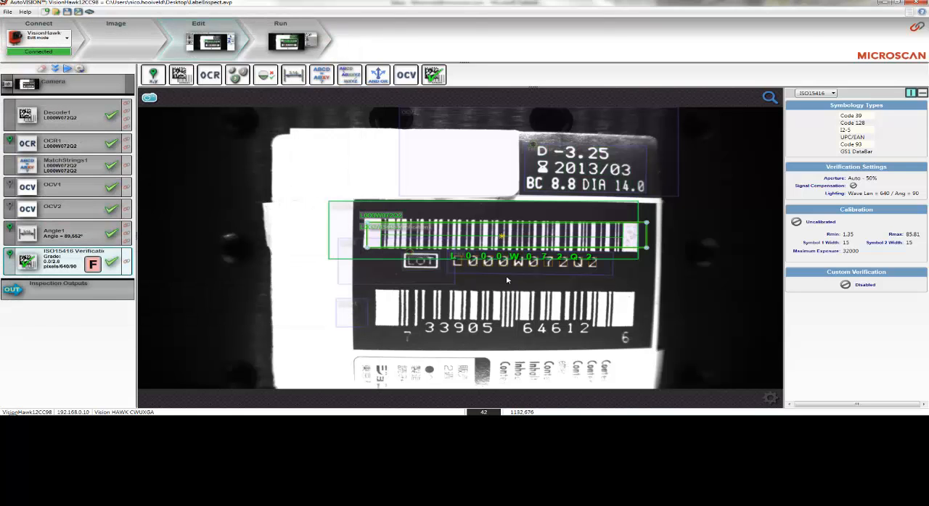
{"action": "mouse_move", "coordinate": [546, 274]}
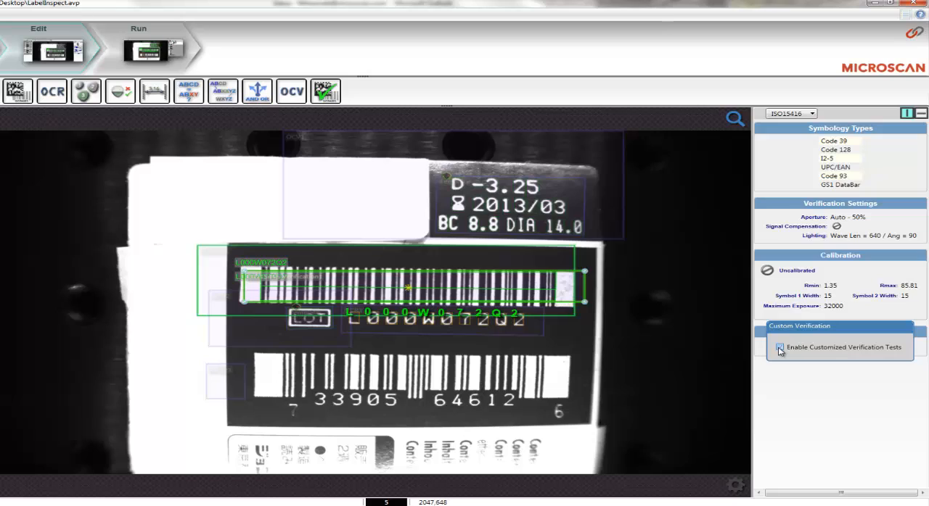
Tick Enable Customized Verification Tests to list per-parameter A–F grade ranges
{"action": "left_click", "coordinate": [779, 347]}
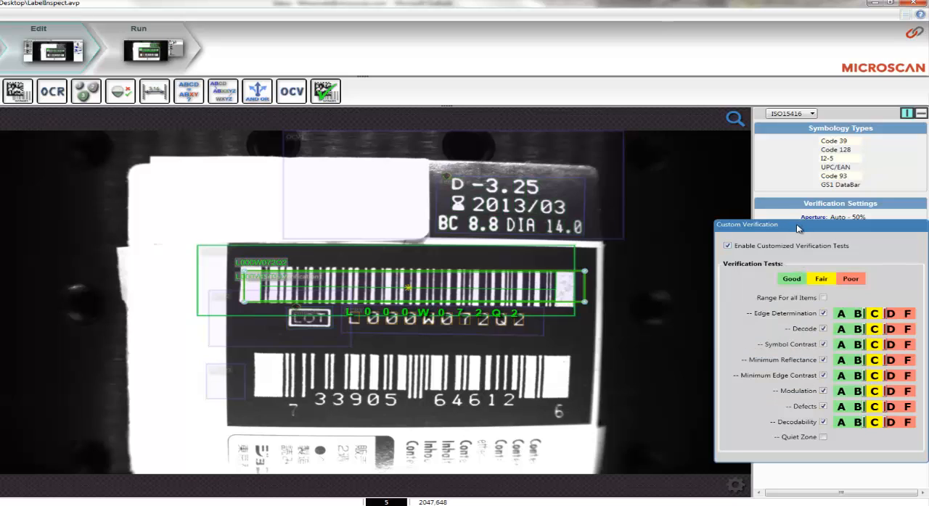
{"action": "mouse_move", "coordinate": [849, 249]}
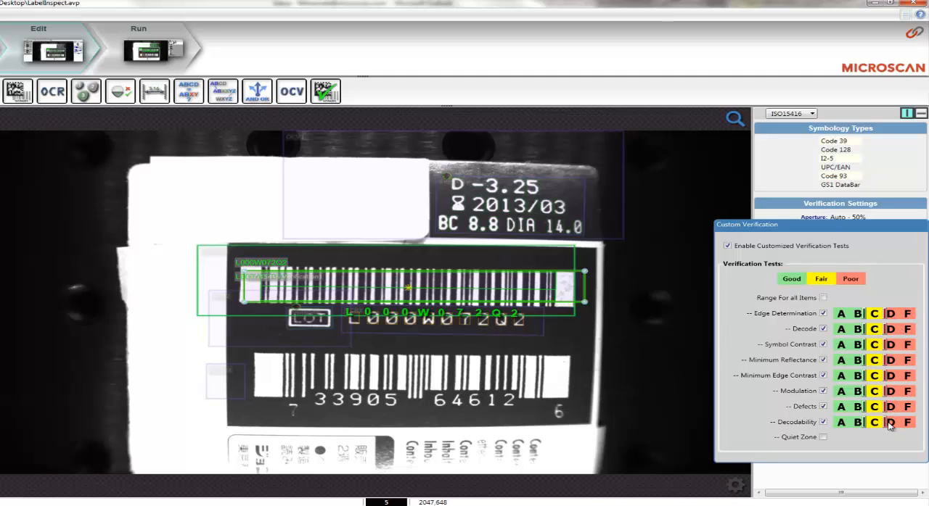
{"action": "mouse_move", "coordinate": [840, 410]}
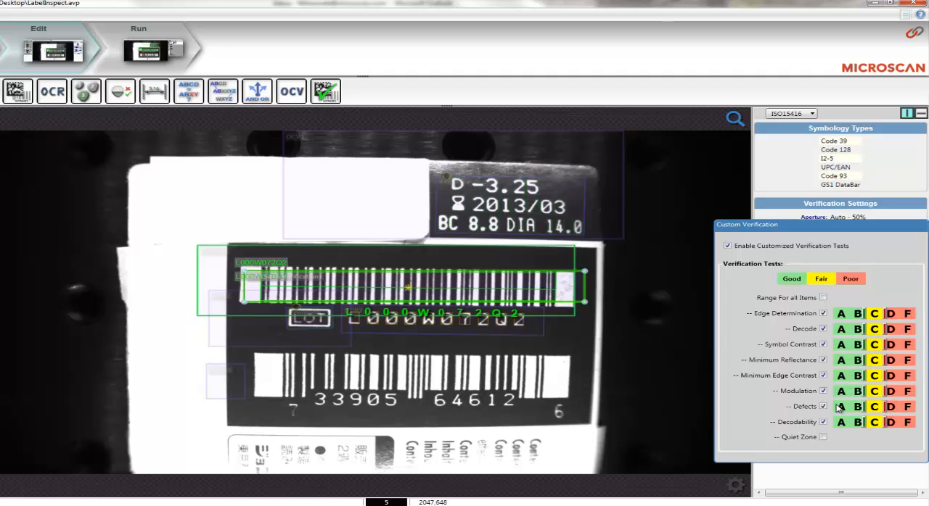
{"action": "mouse_move", "coordinate": [829, 439]}
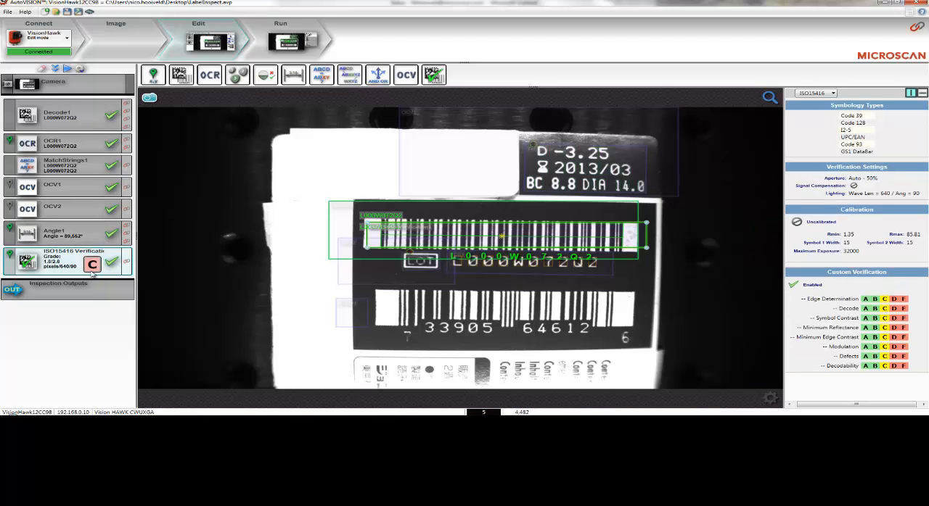
Show Inspection Outputs with Inspection Passed, Inspection Done and TCP results
{"action": "left_click", "coordinate": [92, 265]}
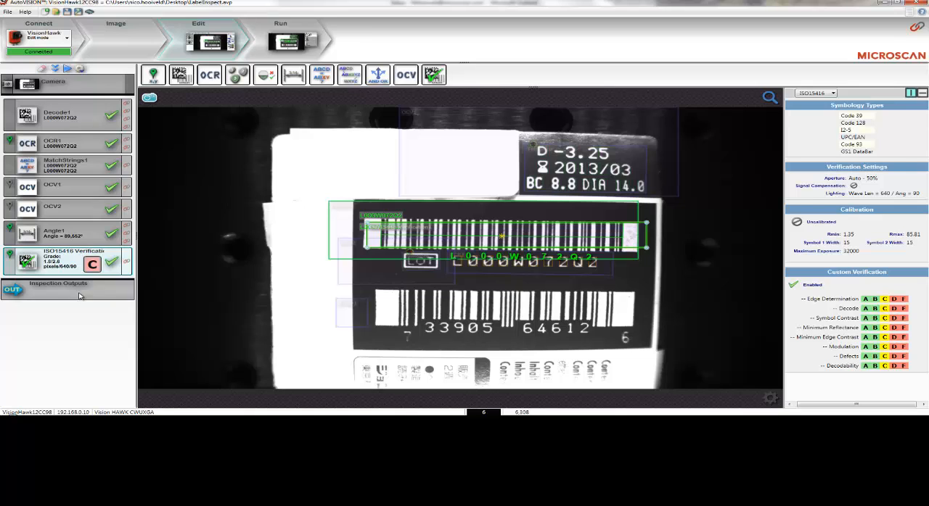
{"action": "left_click", "coordinate": [58, 289]}
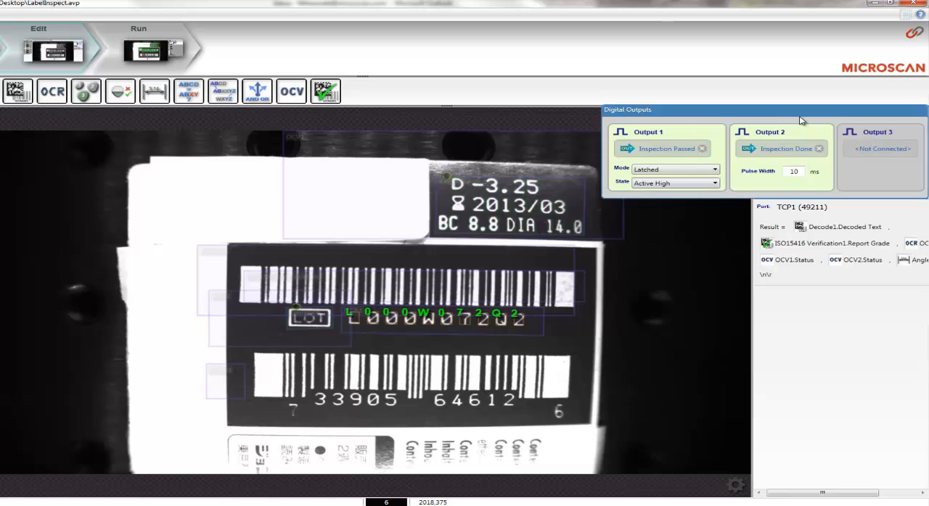
{"action": "mouse_move", "coordinate": [782, 159]}
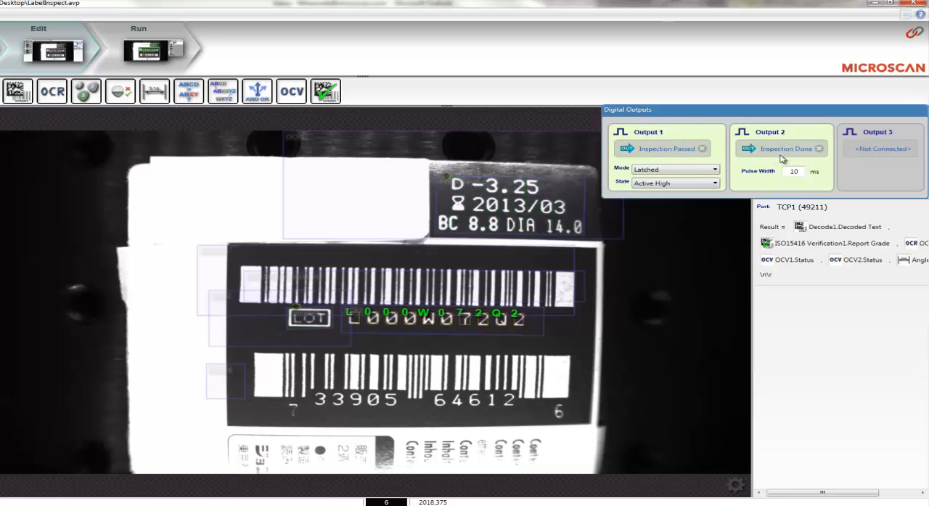
{"action": "mouse_move", "coordinate": [762, 166]}
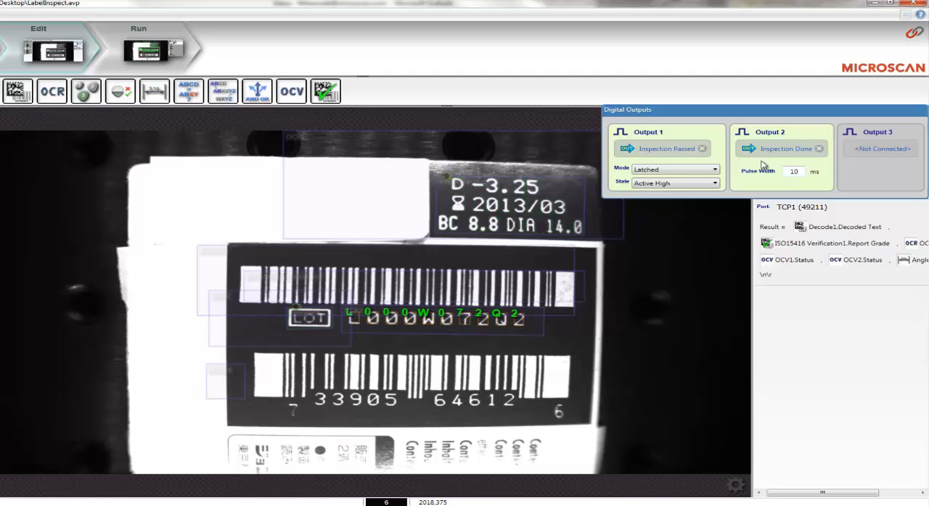
{"action": "mouse_move", "coordinate": [742, 150]}
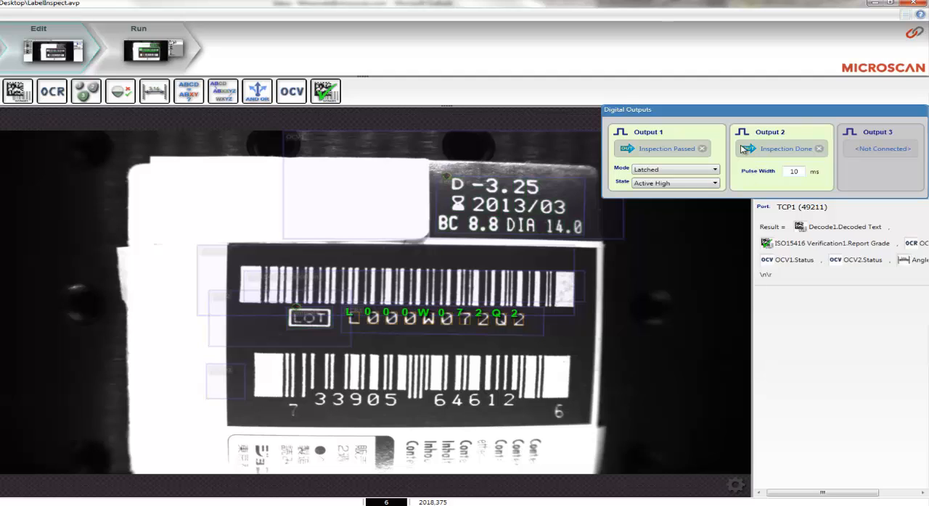
{"action": "mouse_move", "coordinate": [667, 148]}
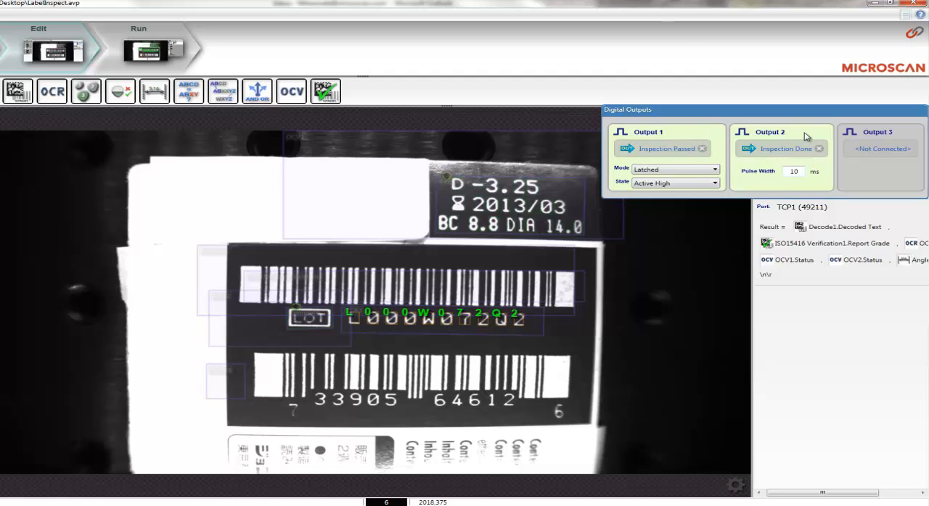
{"action": "mouse_move", "coordinate": [762, 160]}
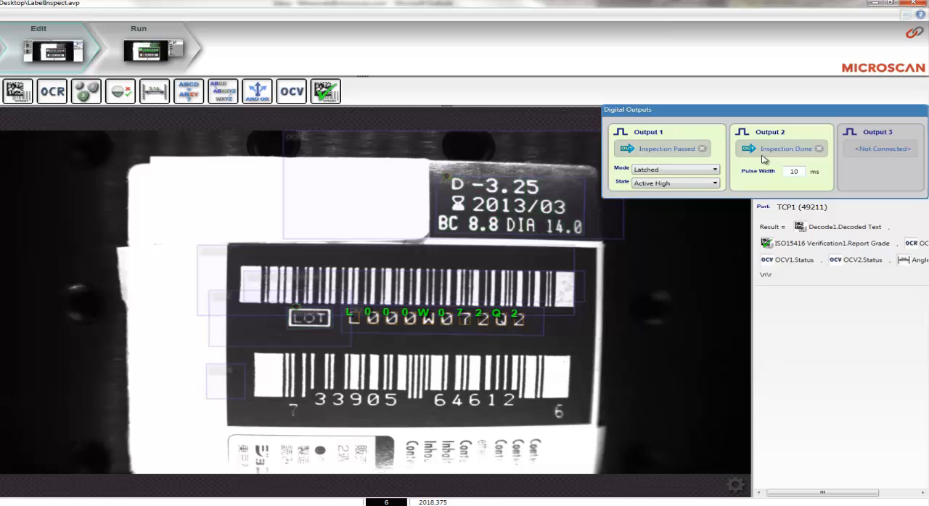
{"action": "mouse_move", "coordinate": [754, 165]}
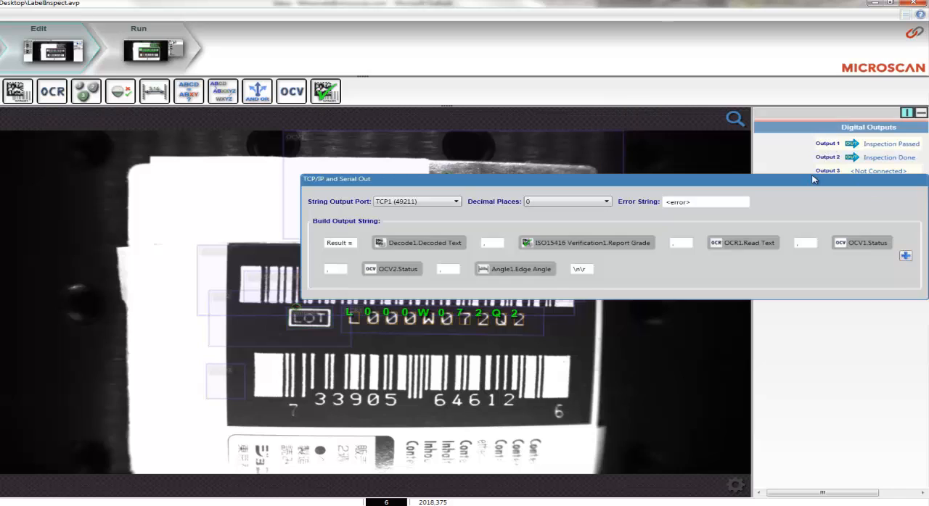
{"action": "mouse_move", "coordinate": [722, 181]}
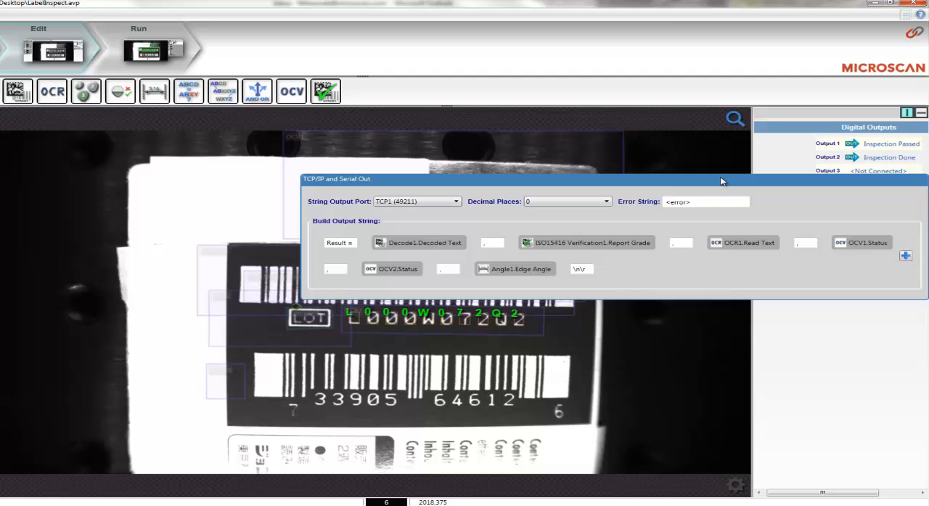
{"action": "mouse_move", "coordinate": [706, 194]}
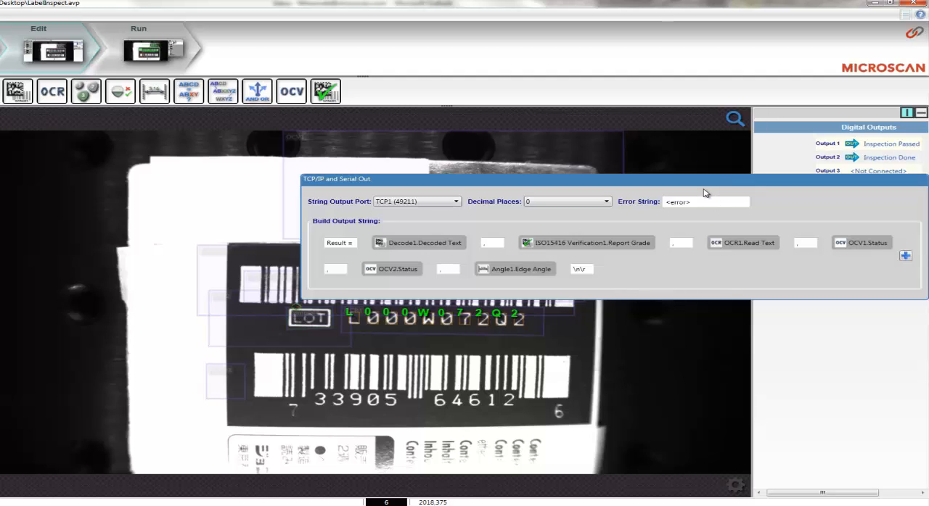
{"action": "mouse_move", "coordinate": [472, 251]}
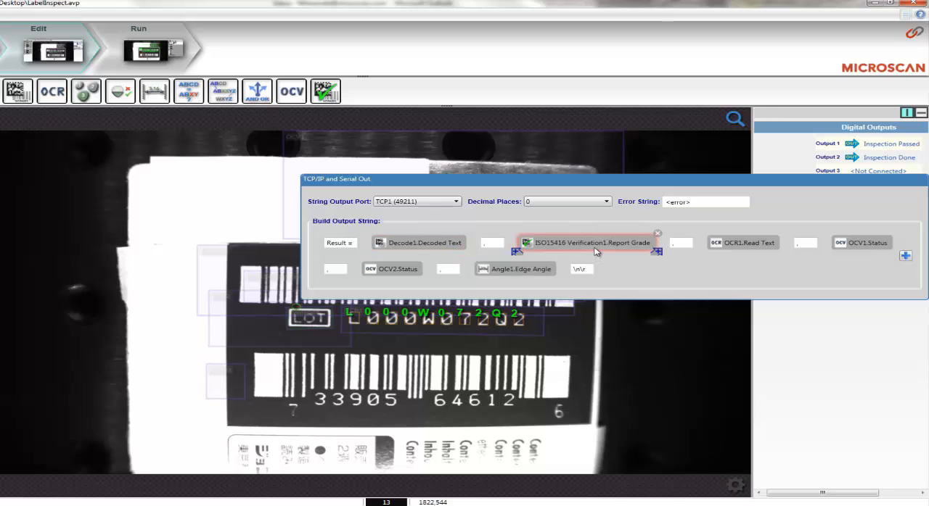
{"action": "mouse_move", "coordinate": [747, 251]}
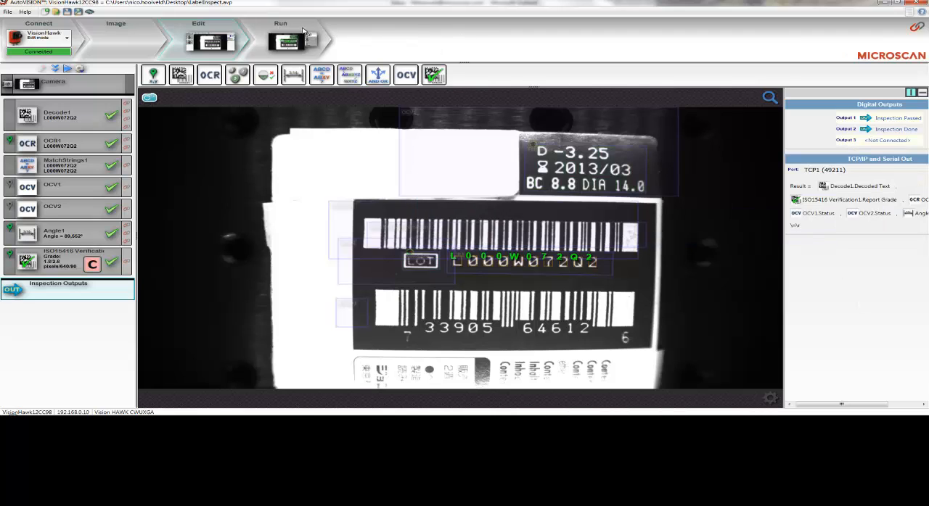
Download the label-inspection job to the VisionHawk camera and switch to Run mode
{"action": "left_click", "coordinate": [280, 42]}
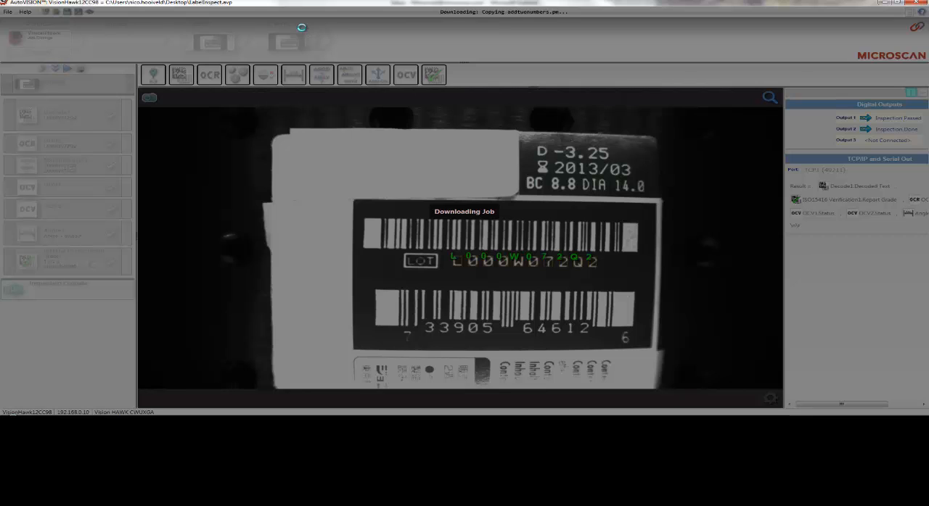